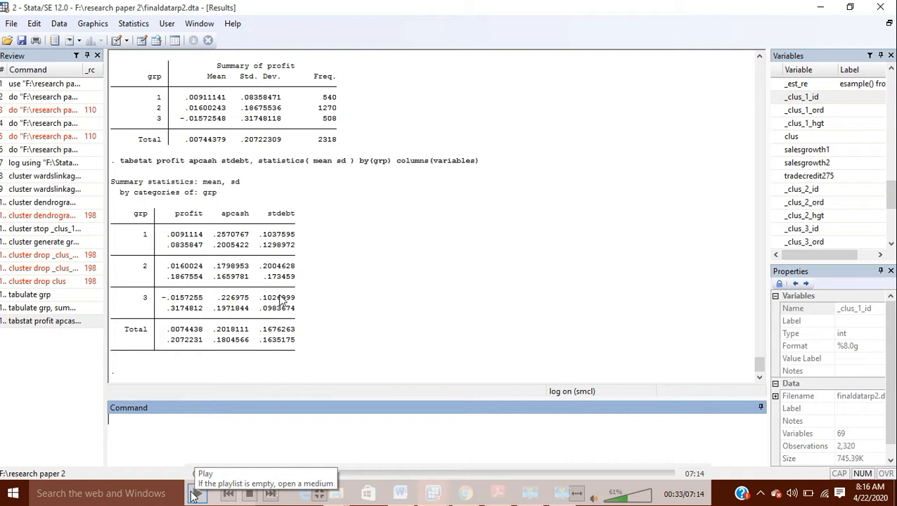
Reach Ward's linkage clustering via Statistics > Multivariate analysis > Cluster analysis, with industryvalue as the variable.
click(197, 492)
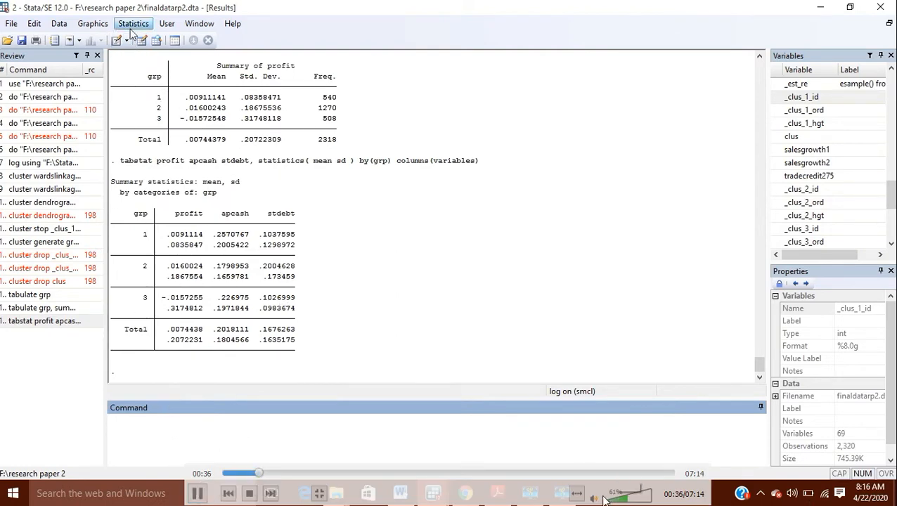
click(132, 22)
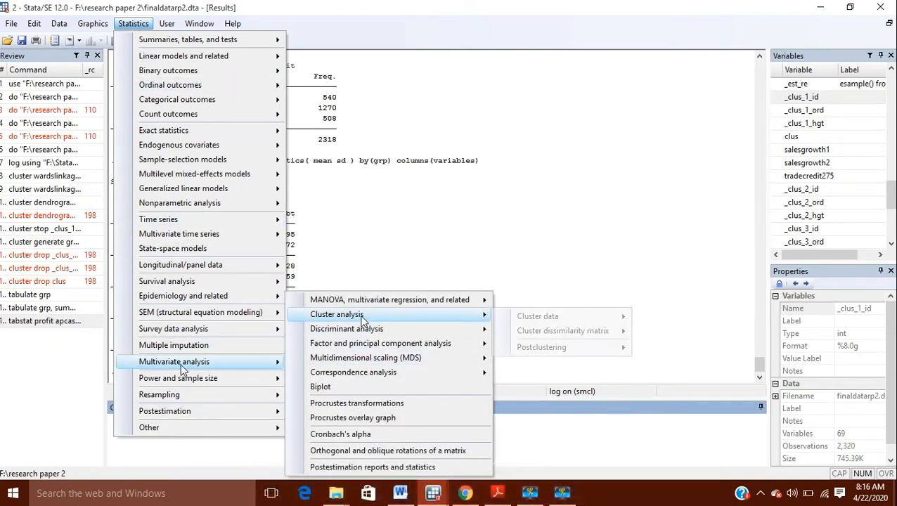
click(537, 315)
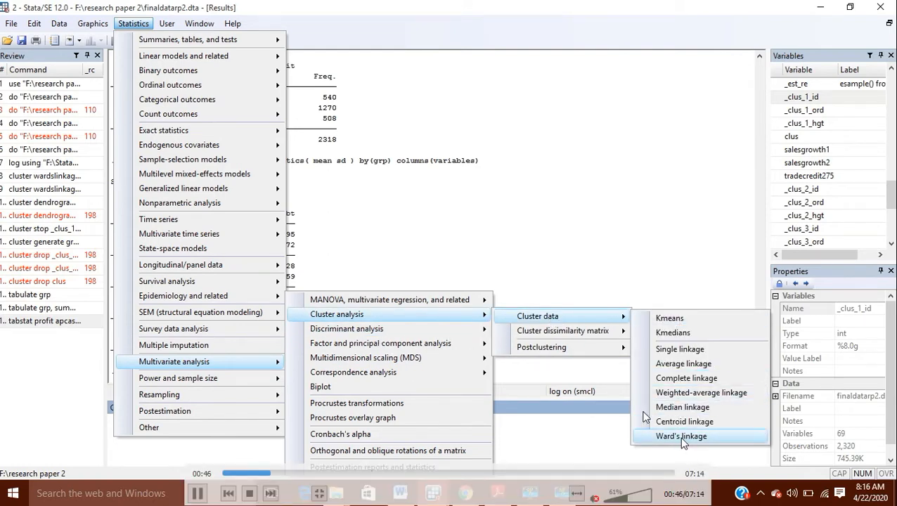
click(682, 436)
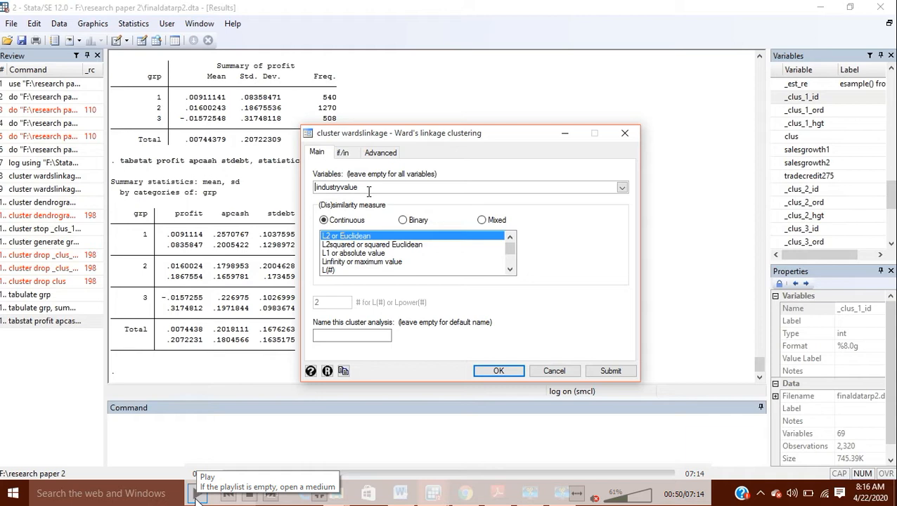
Run cluster wardslinkage industryvalue, measure(L2), creating cluster analysis _clus_7.
click(197, 492)
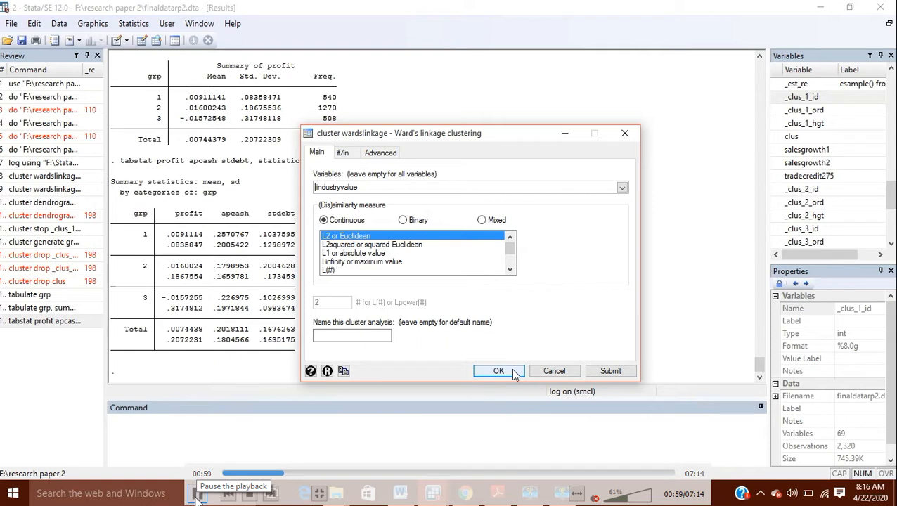
click(497, 371)
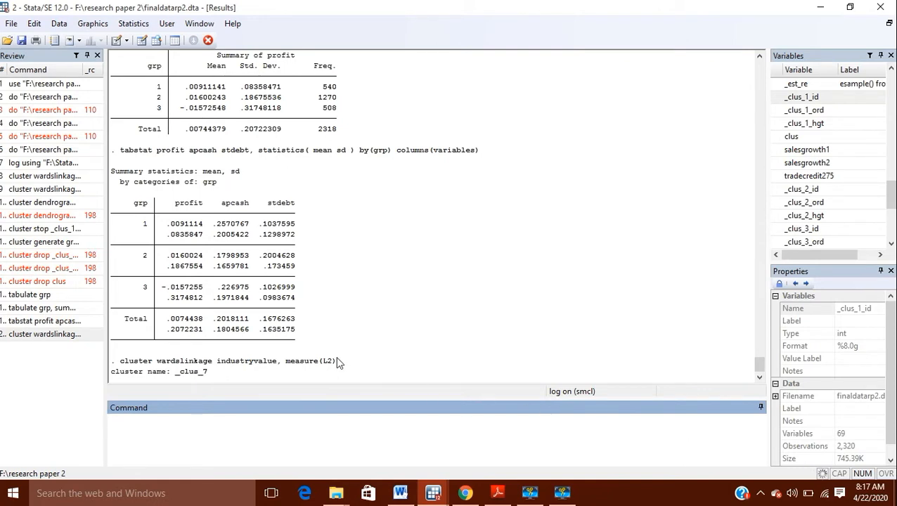
scroll(down, 3)
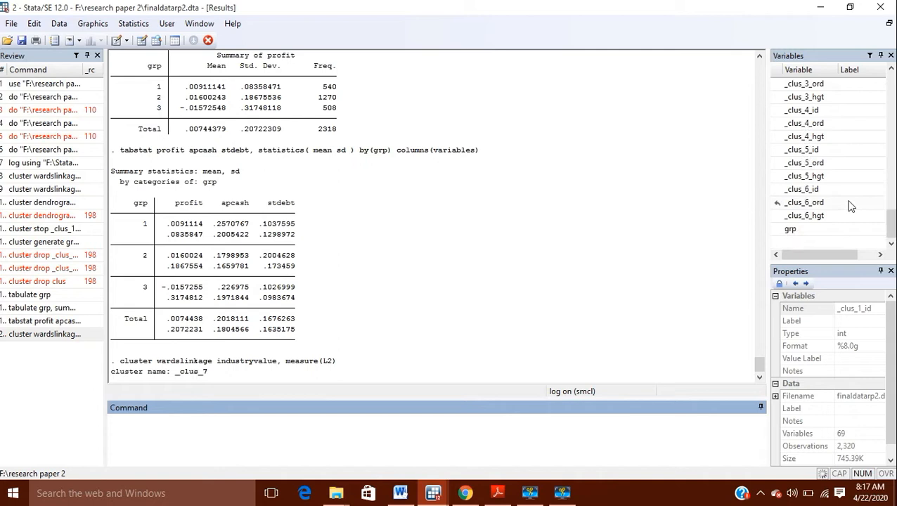
mouse_move(804, 253)
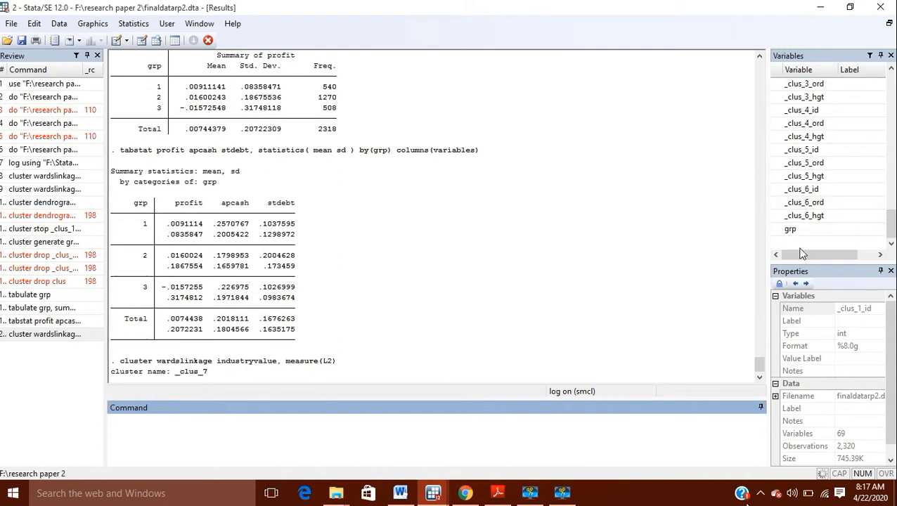
mouse_move(351, 144)
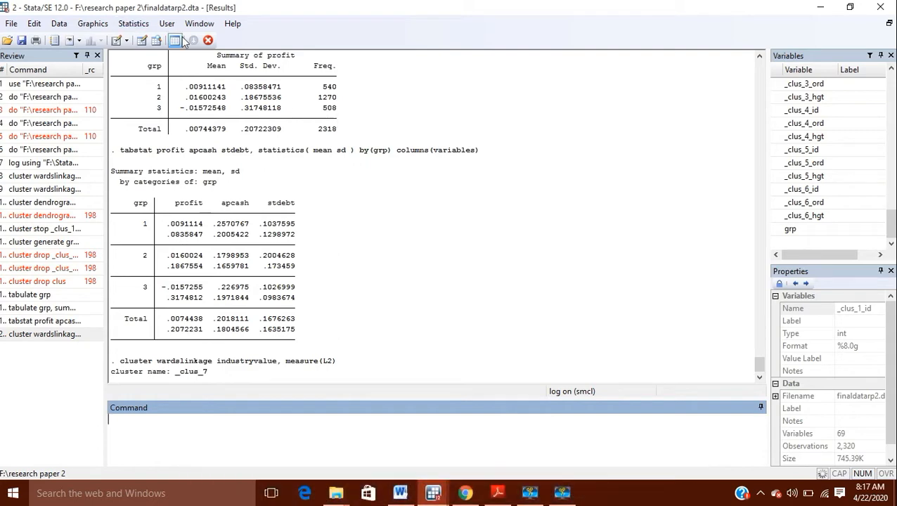
click(132, 22)
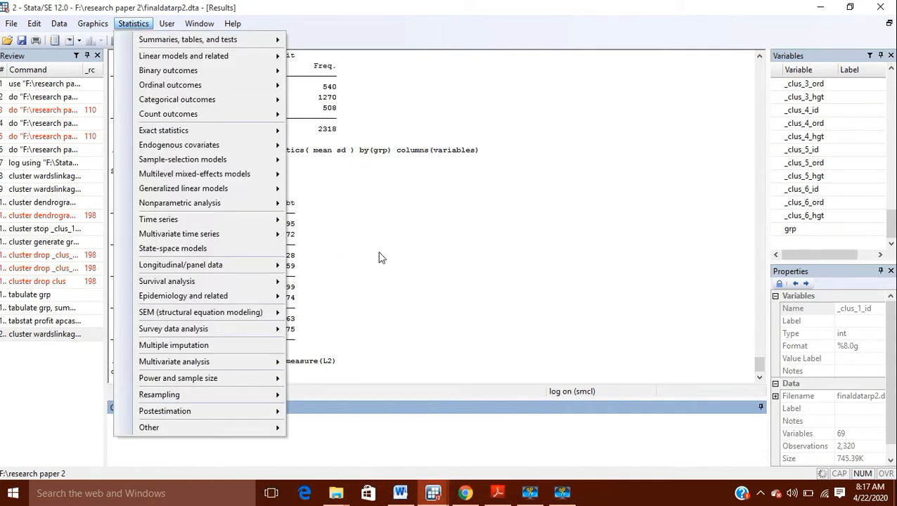
click(132, 23)
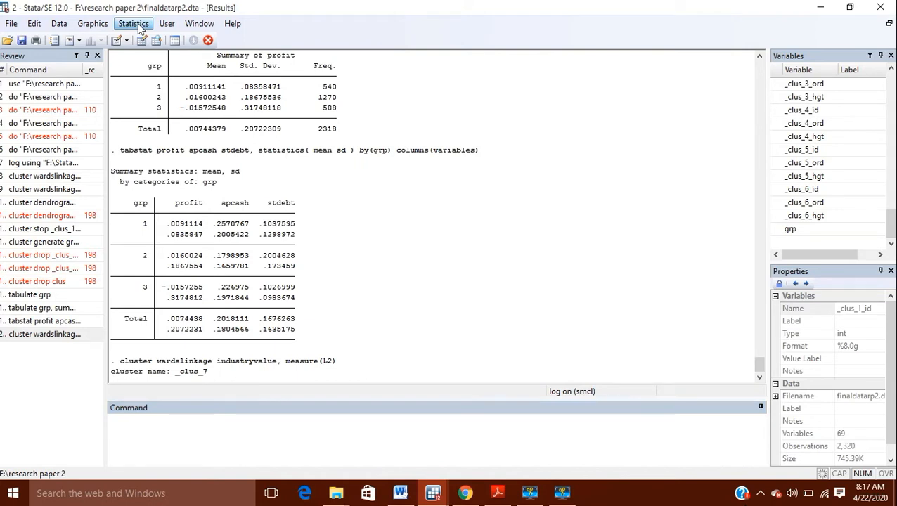
mouse_move(453, 304)
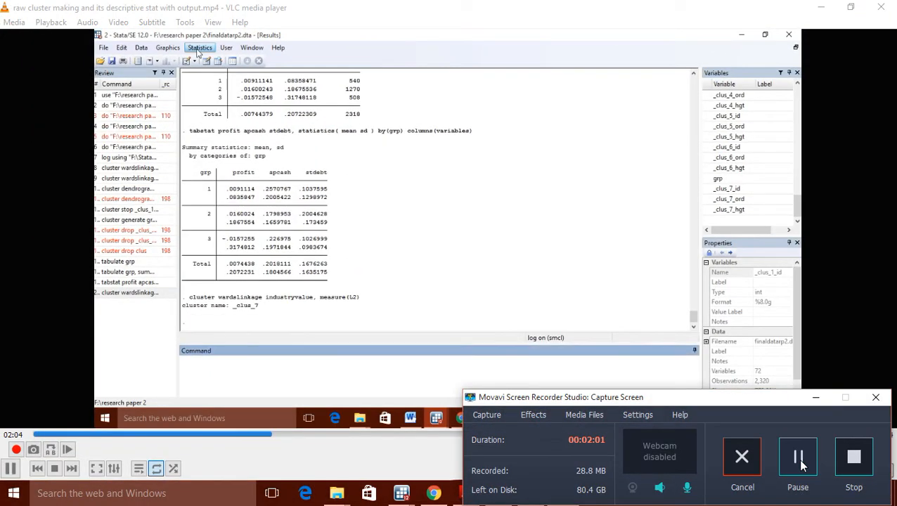
Reach Postclustering > Summary variables from cluster analysis, with grp as the variable name.
click(200, 48)
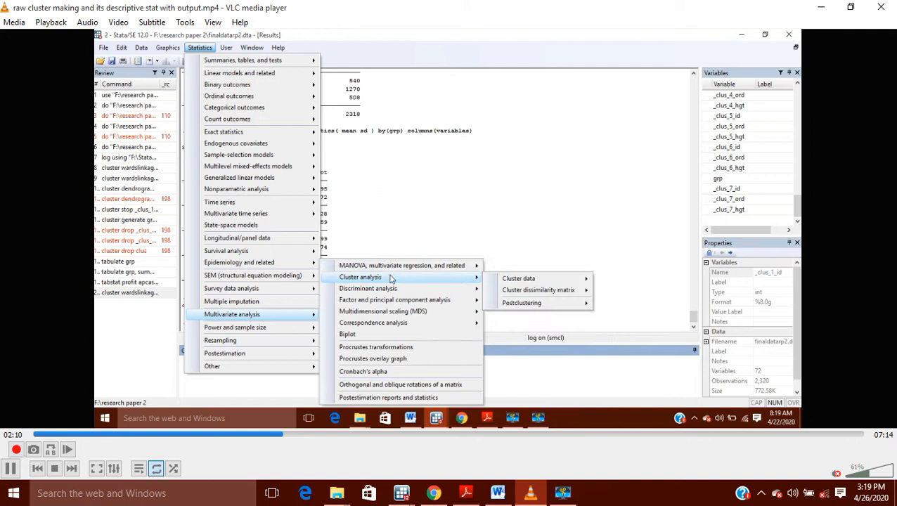
mouse_move(447, 283)
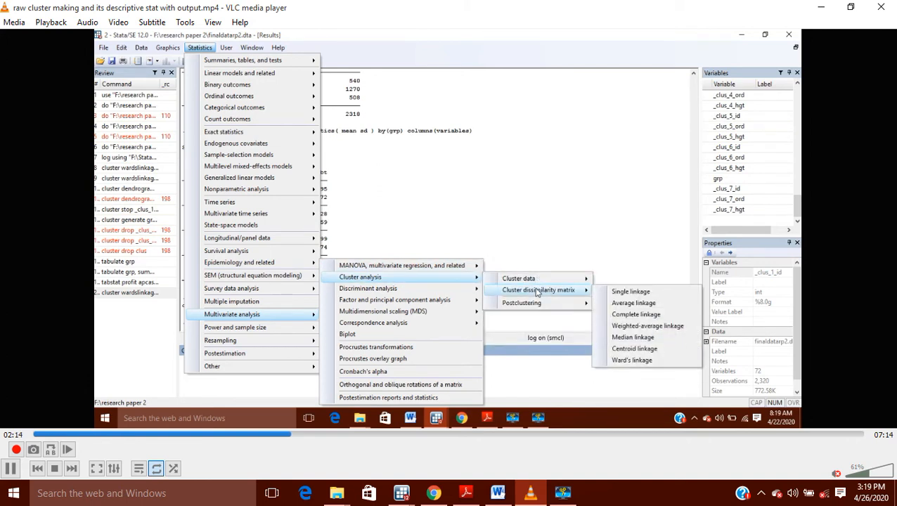
mouse_move(517, 278)
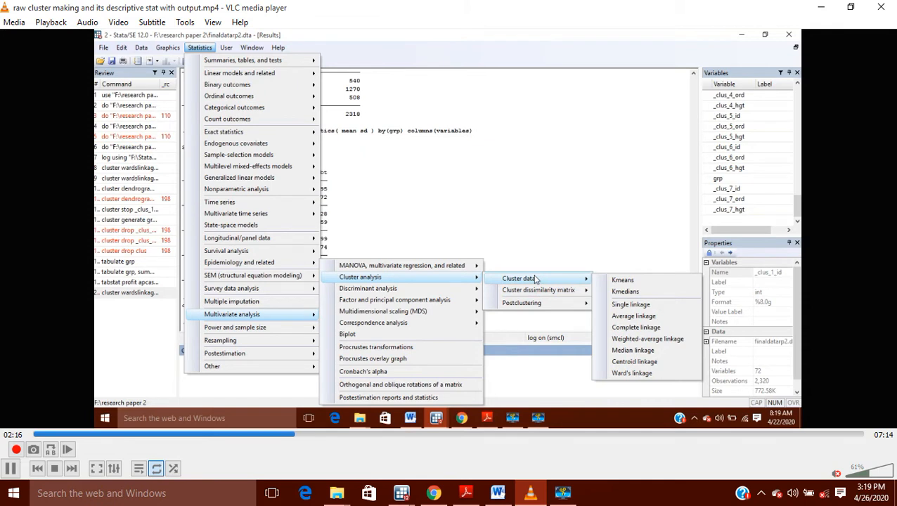
mouse_move(522, 304)
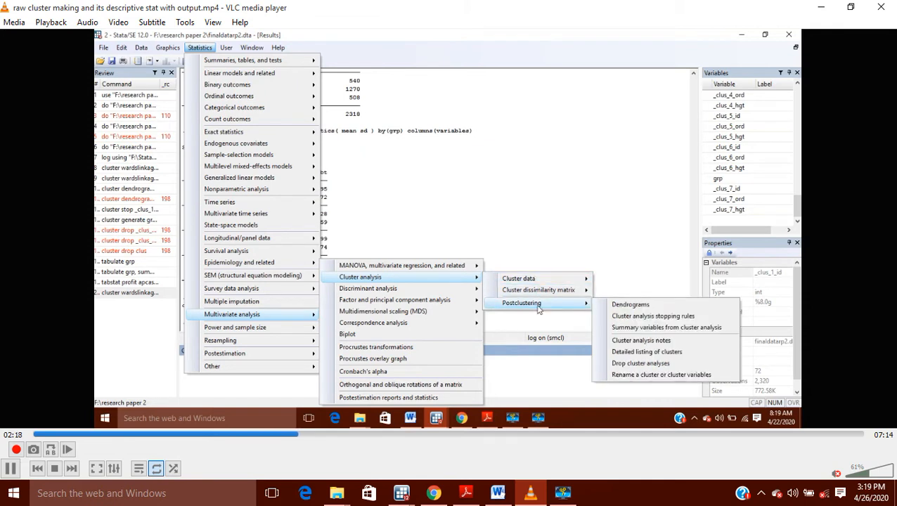
mouse_move(641, 327)
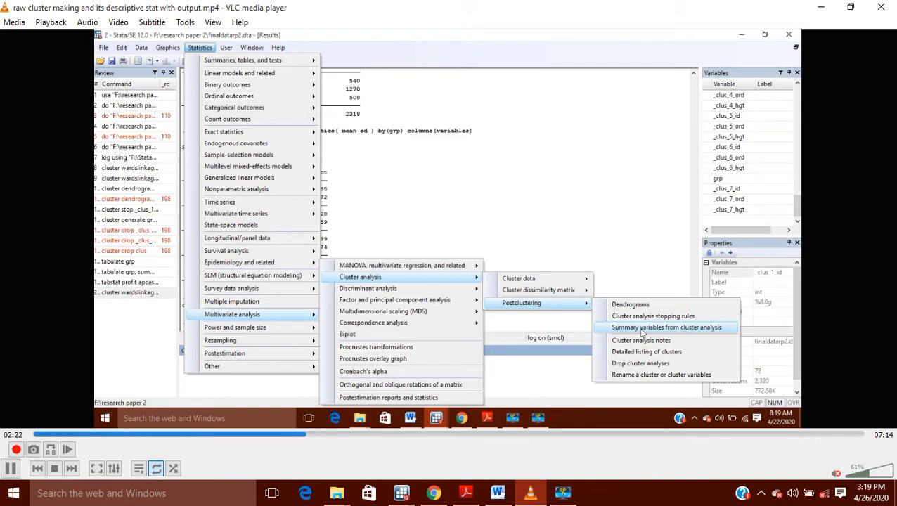
click(666, 326)
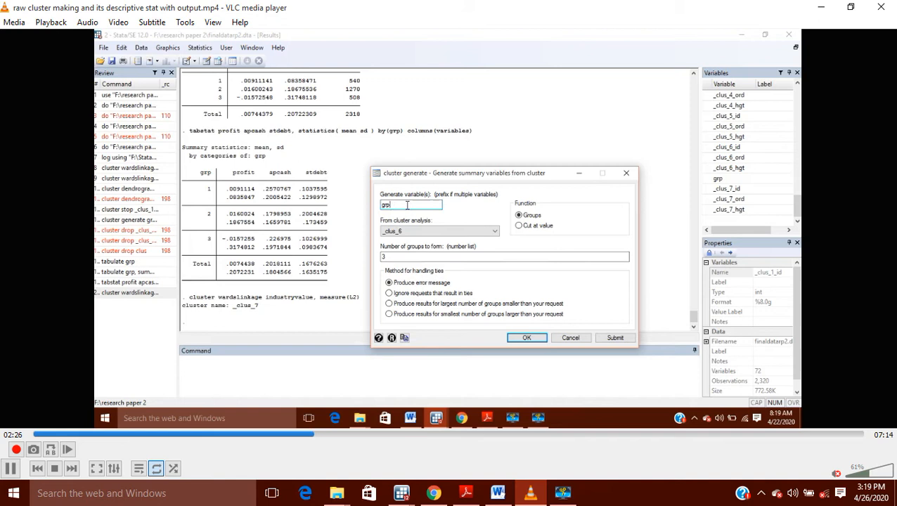
Generate indgroup as a three-group variable from cluster analysis _clus_7.
double_click(385, 205)
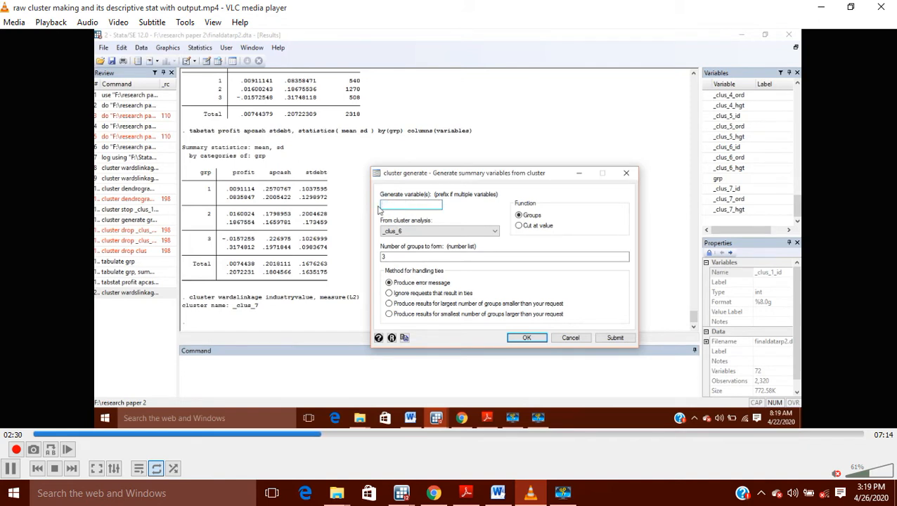
text(nd)
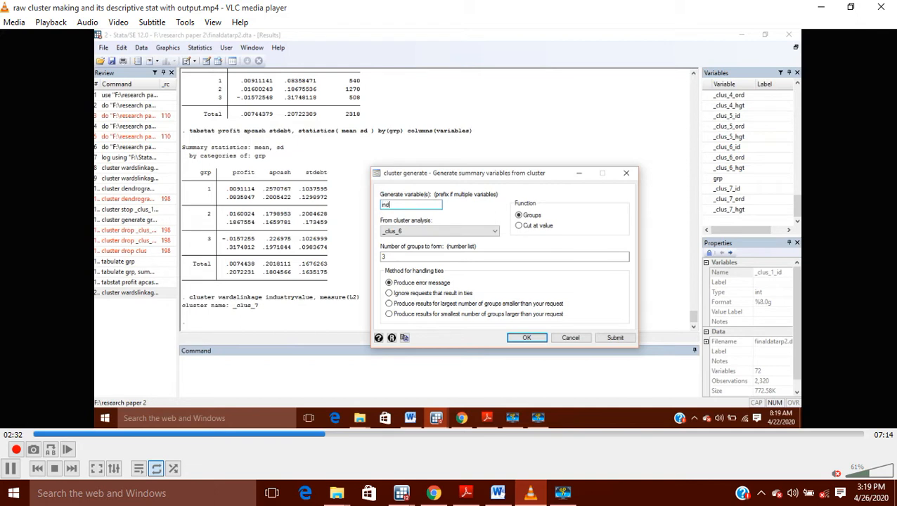
text(group)
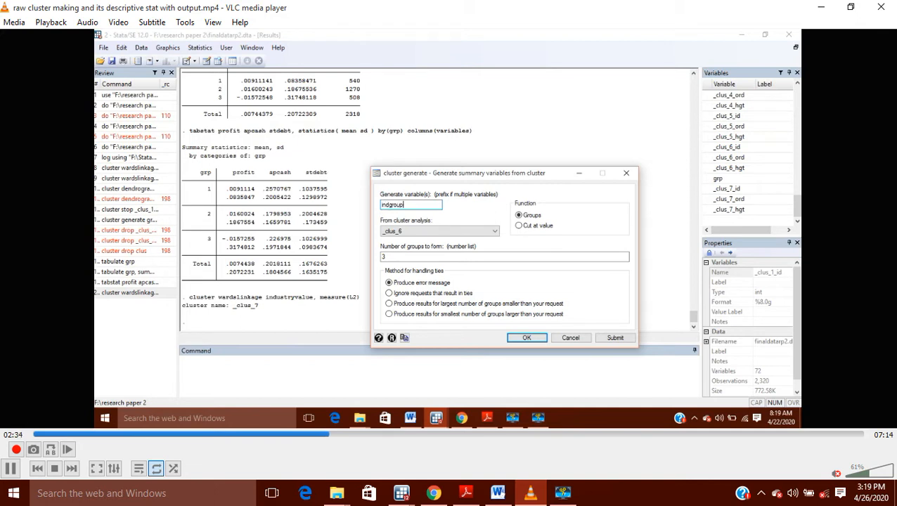
click(438, 231)
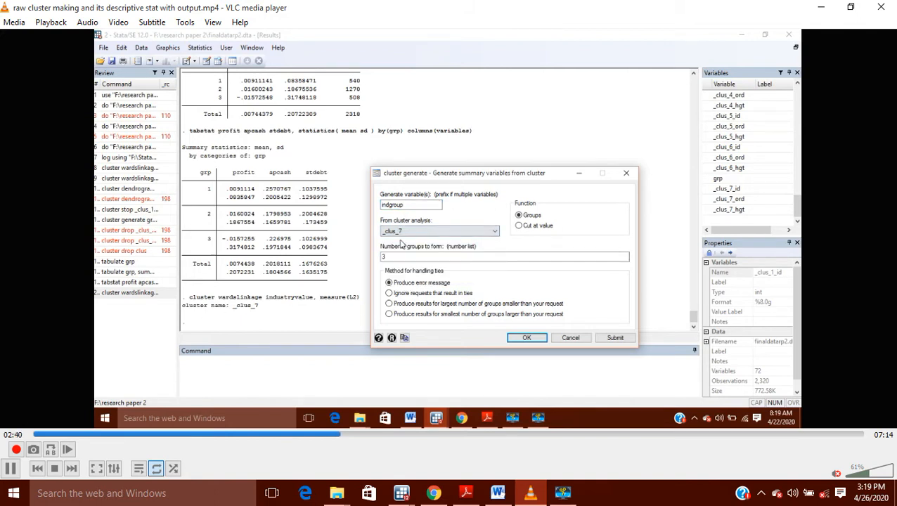
click(504, 255)
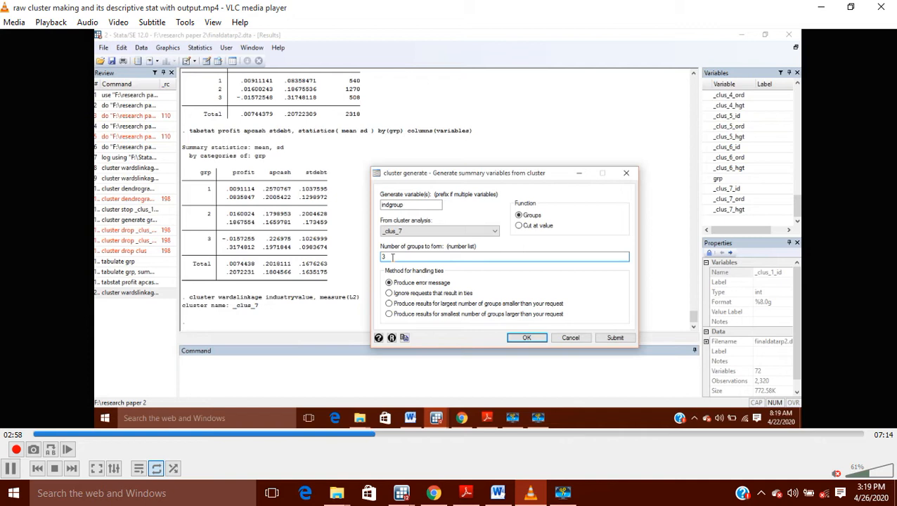
click(436, 230)
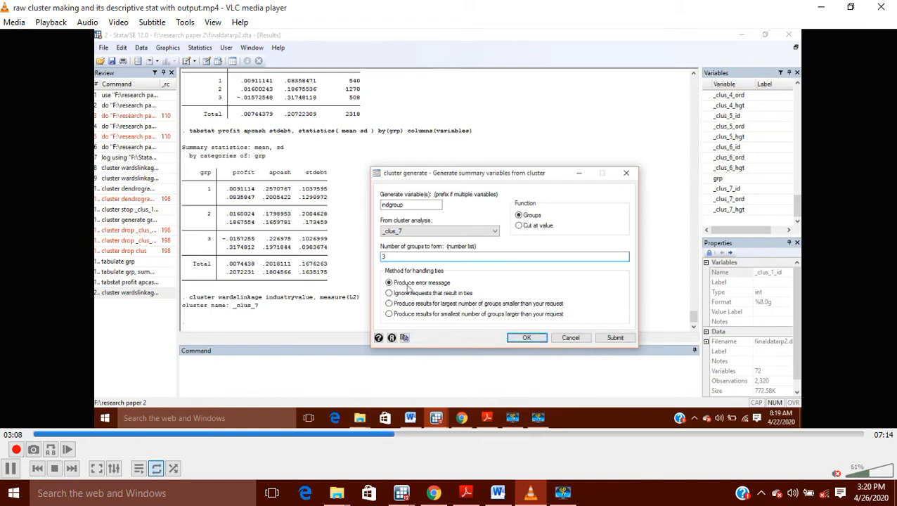
click(526, 337)
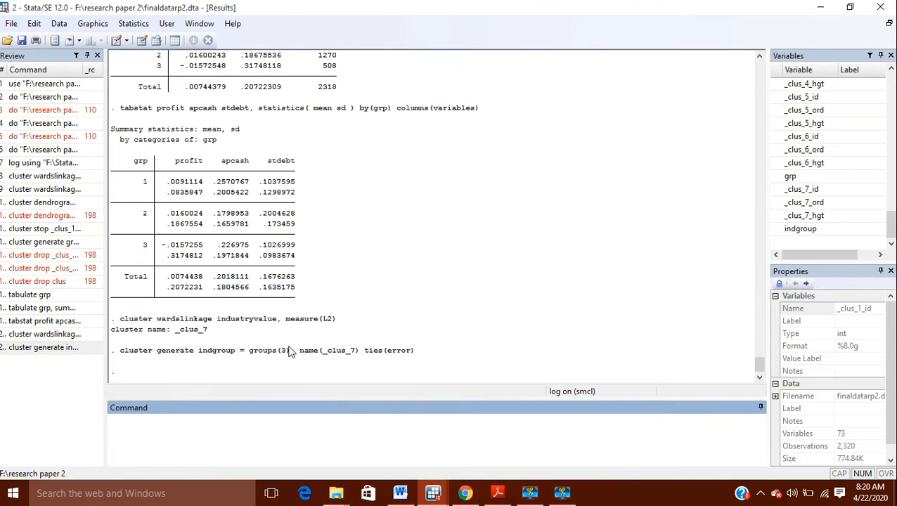
mouse_move(213, 351)
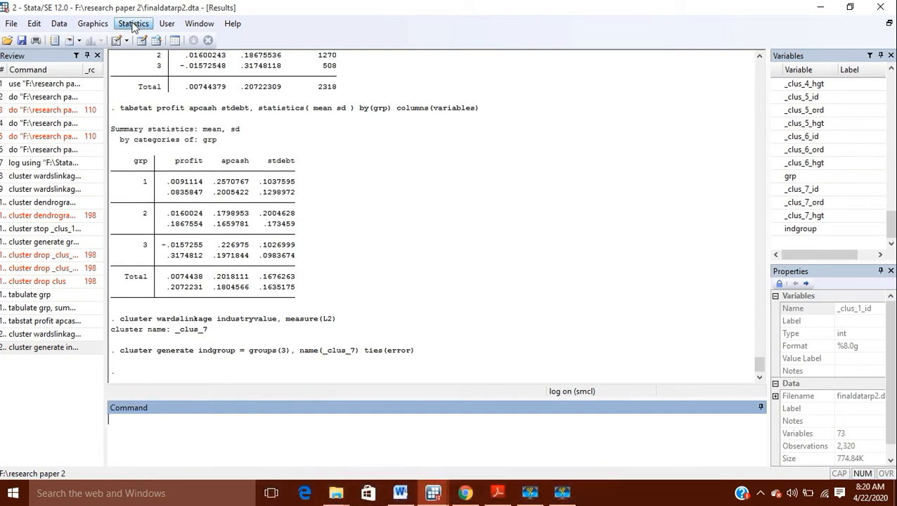
Reach Table of summary statistics (tabstat) holding profit, apcash and stdebt by grp with mean and sd.
click(132, 22)
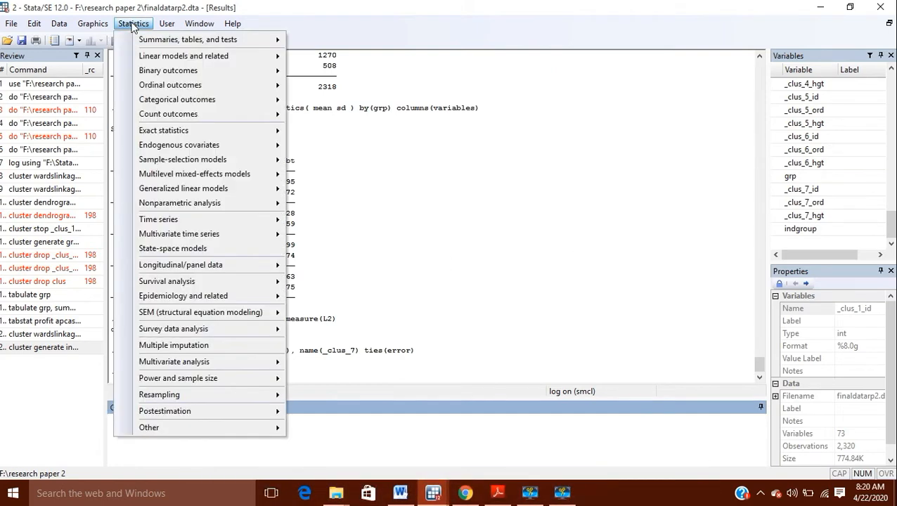
mouse_move(189, 40)
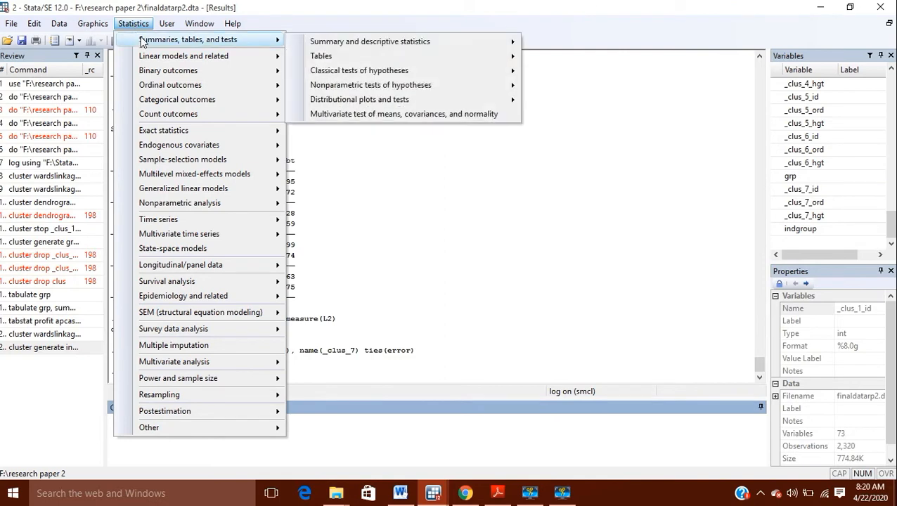
mouse_move(320, 56)
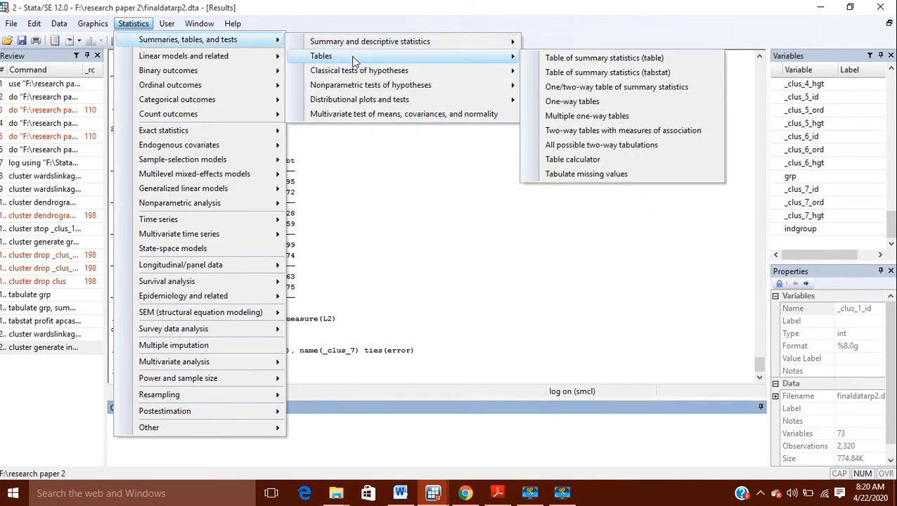
mouse_move(603, 57)
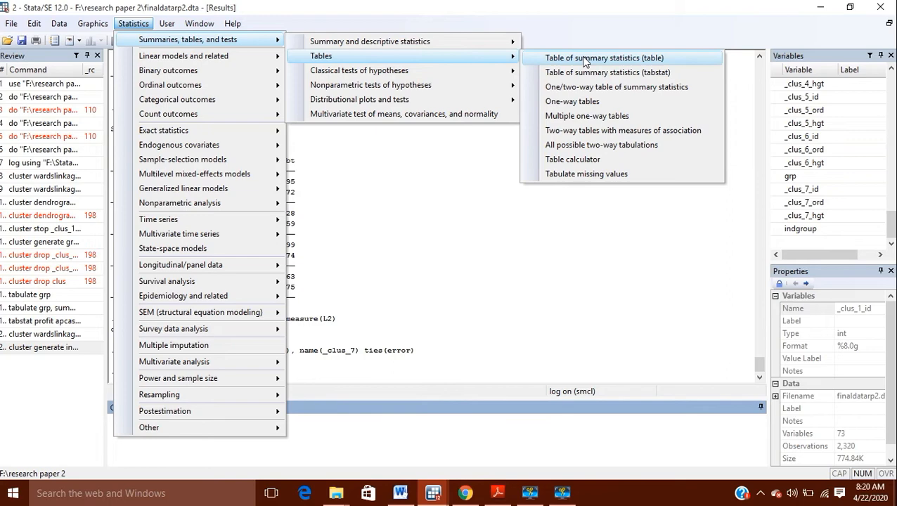
click(604, 57)
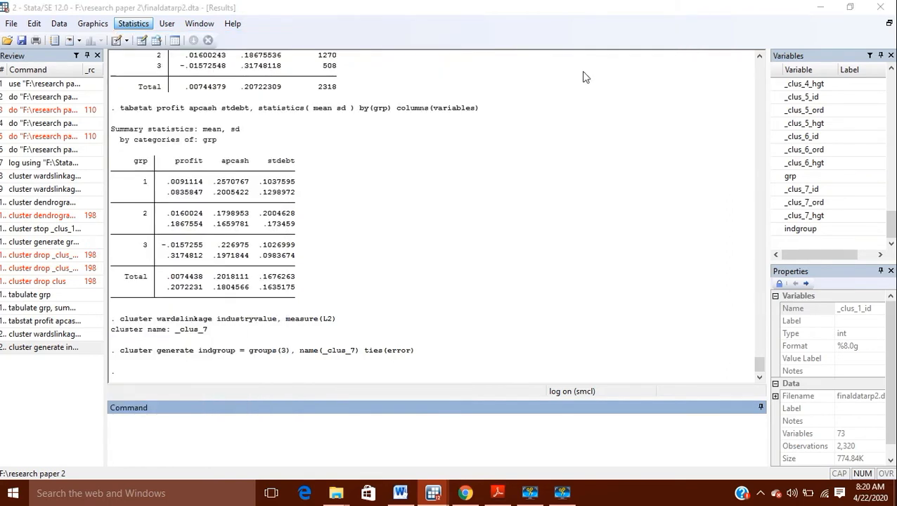
click(132, 23)
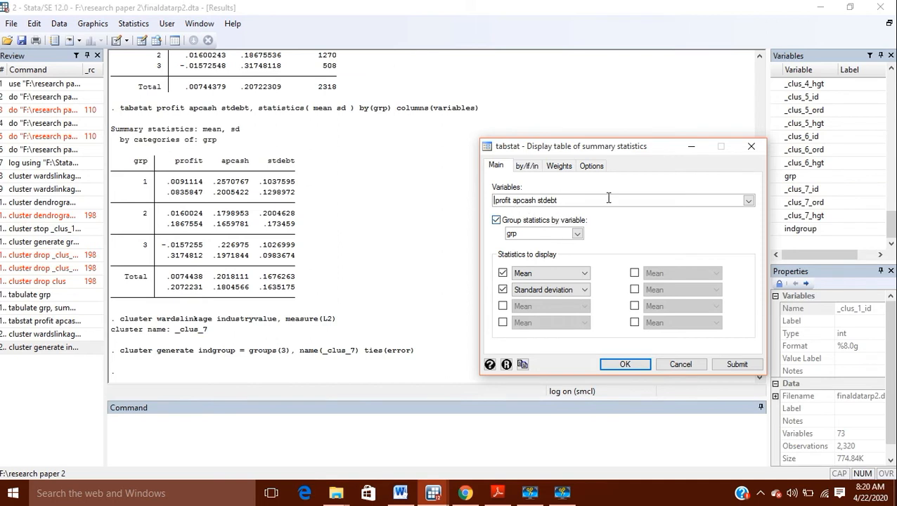
Group the tabstat of profit, apcash and stdebt by indgroup, add the 50th percentile, and run it.
click(577, 233)
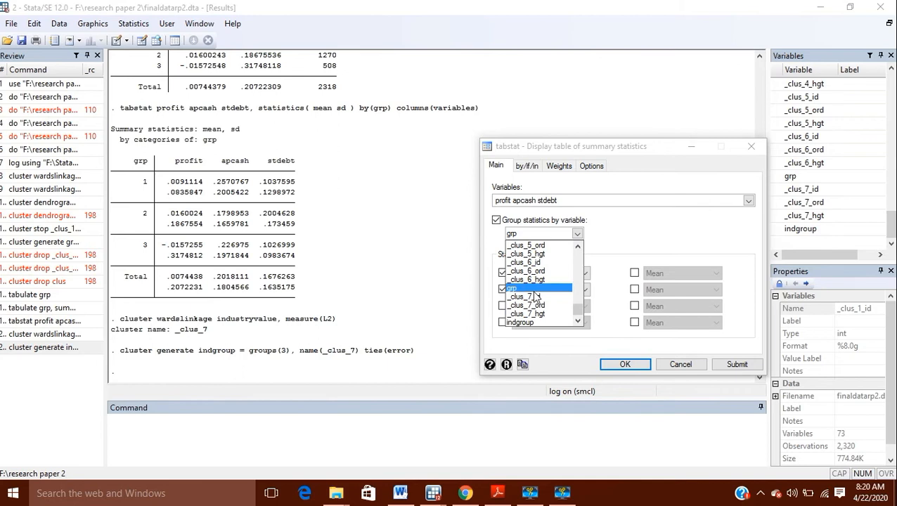
click(520, 322)
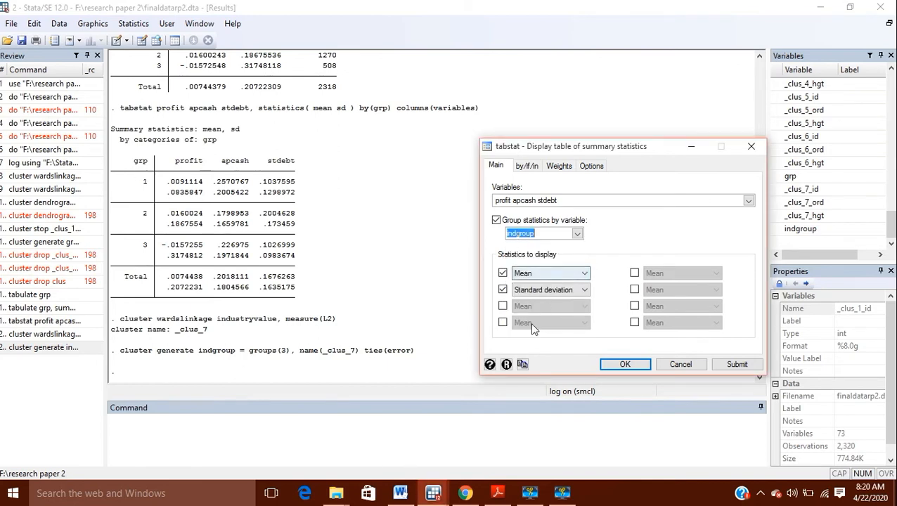
click(503, 306)
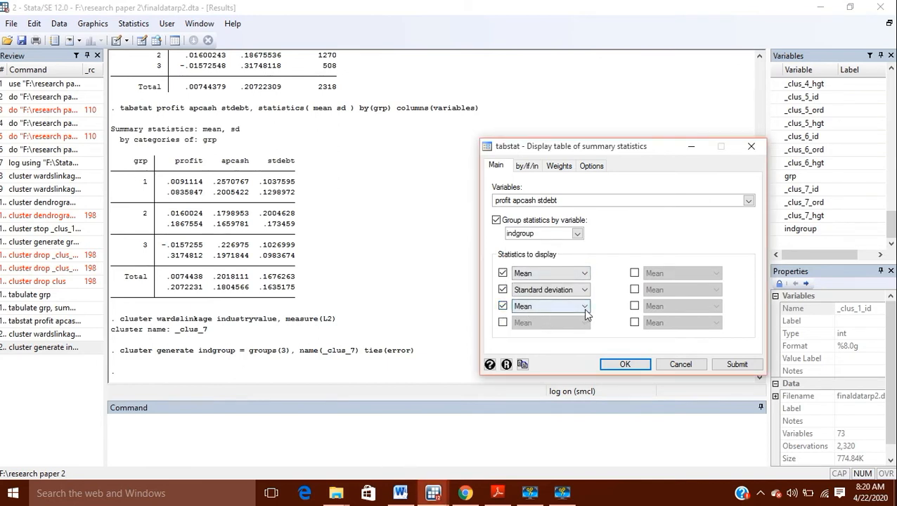
click(582, 305)
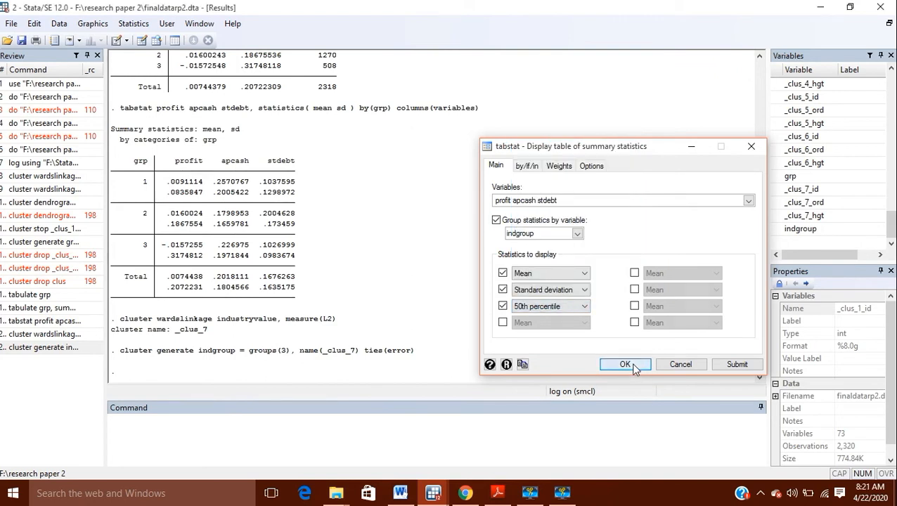
click(624, 364)
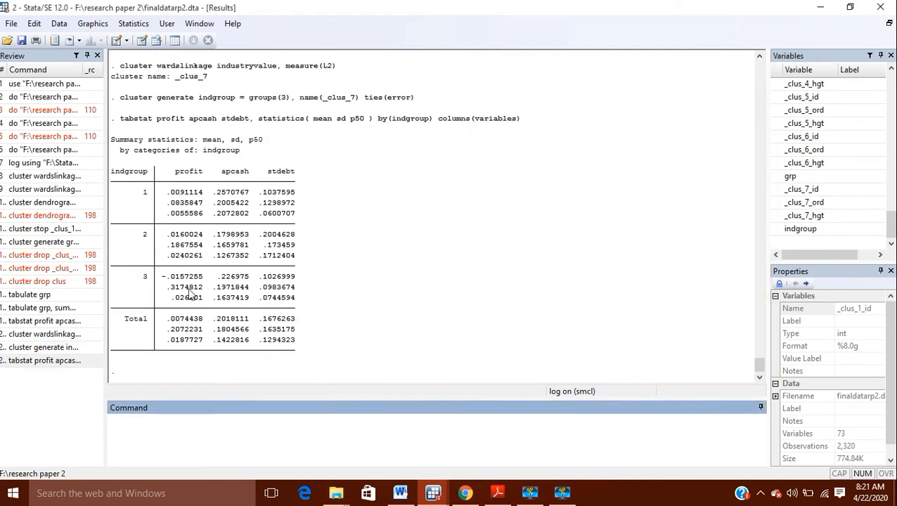
mouse_move(174, 189)
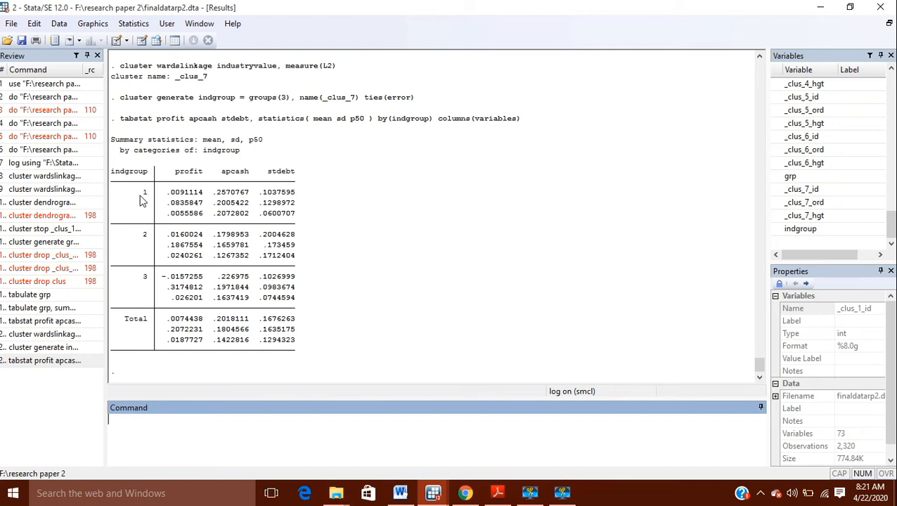
mouse_move(177, 373)
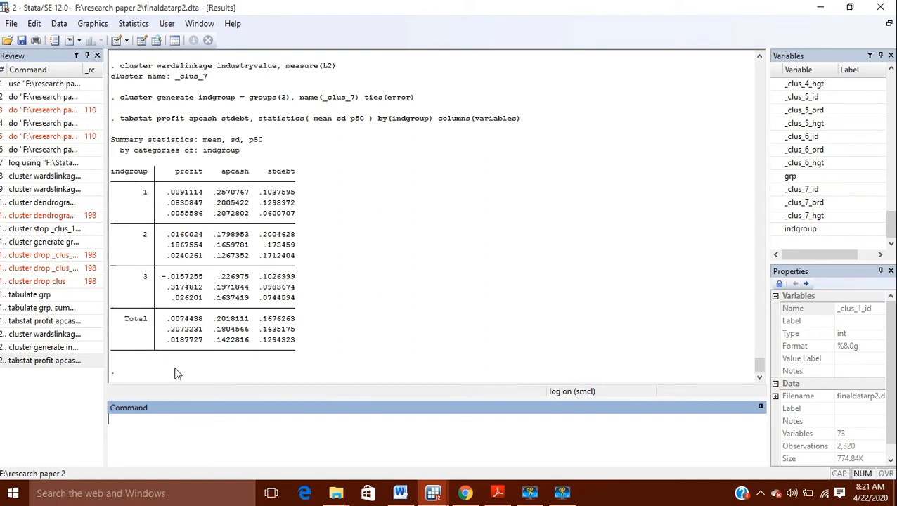
mouse_move(253, 322)
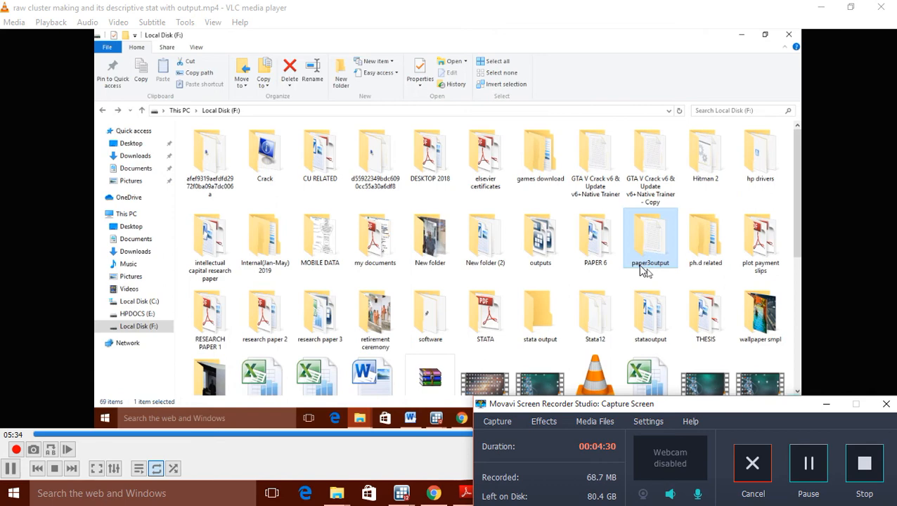
mouse_move(641, 246)
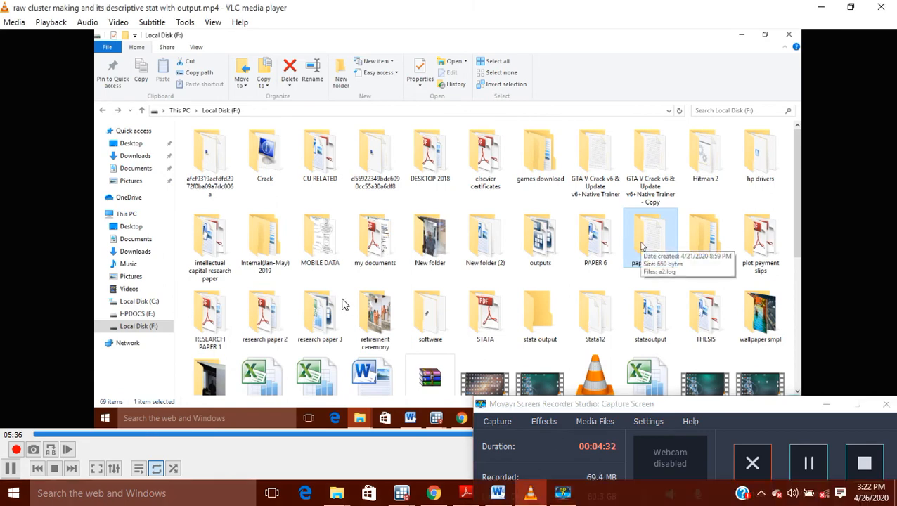
Enter the paper3output folder on Local Disk (F:) as the working directory.
double_click(649, 236)
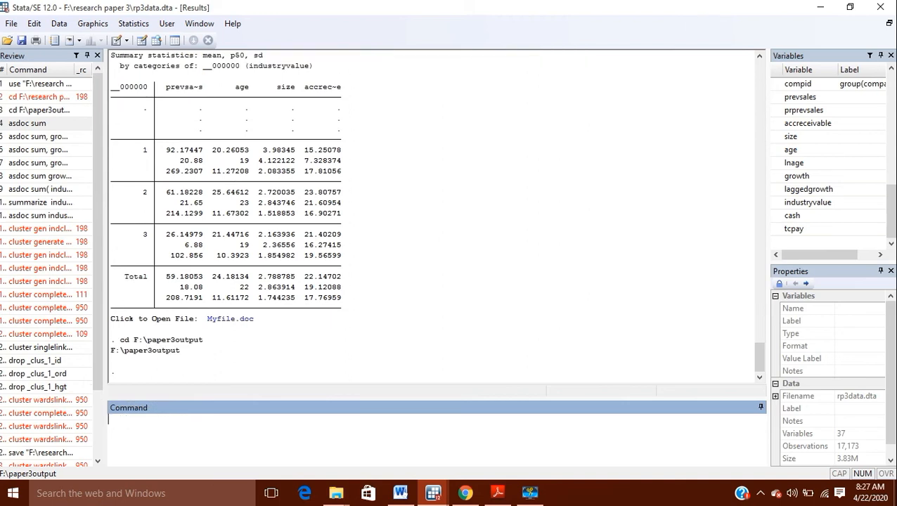
mouse_move(167, 355)
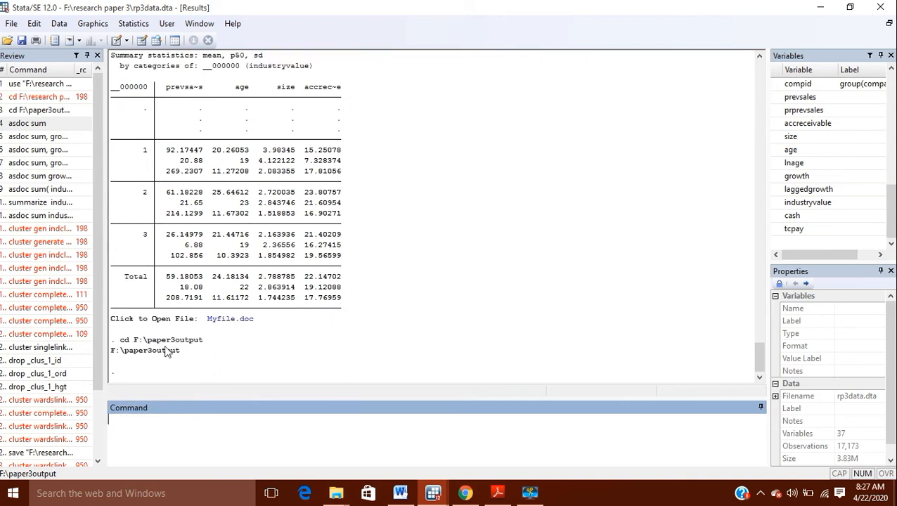
mouse_move(227, 382)
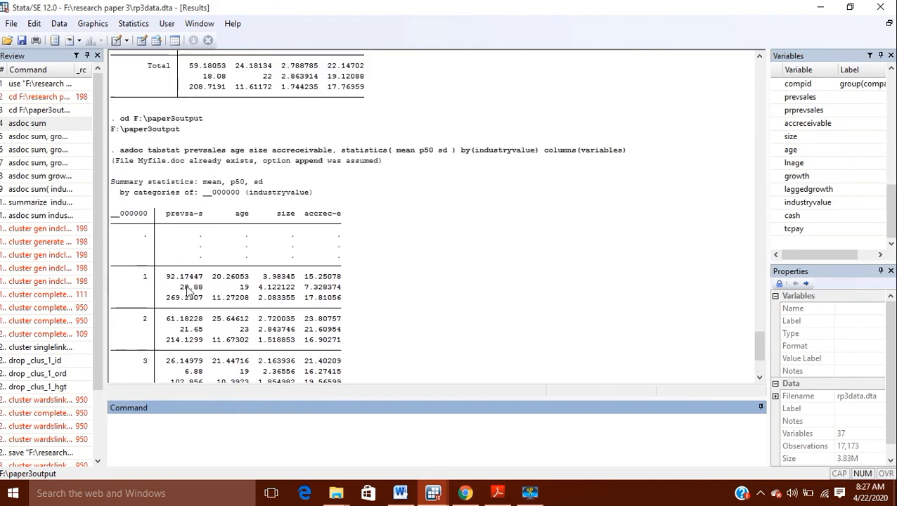
scroll(down, 3)
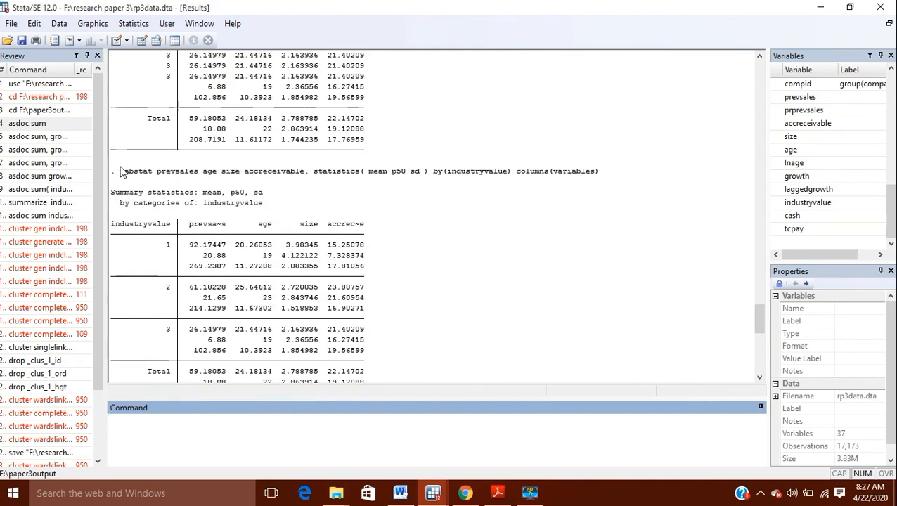
scroll(down, 3)
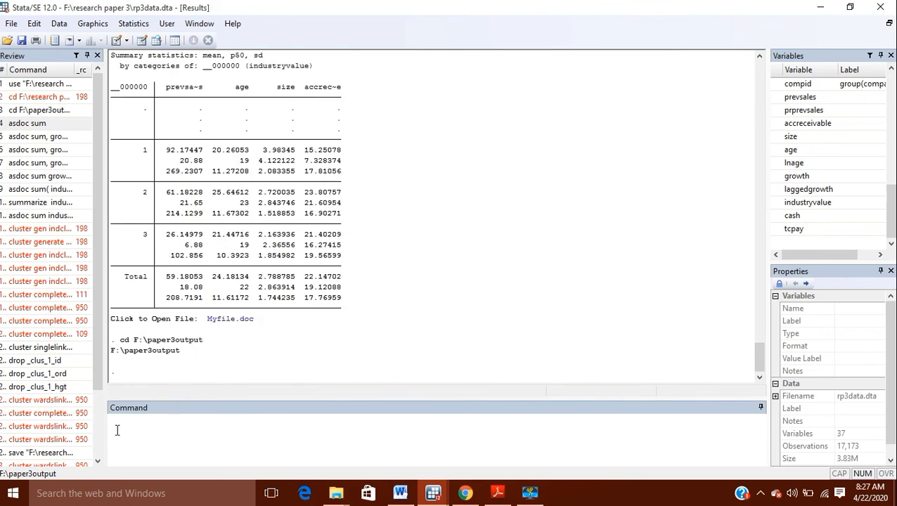
Run asdoc tabstat prevsales age size accreceivable, statistics(mean p50 sd) by(industryvalue), and view Myfile.doc in Word.
text(tabstat prevsales age size accreceivable, statistics( mean p50 sd ) by(industryvalue) columns(variables))
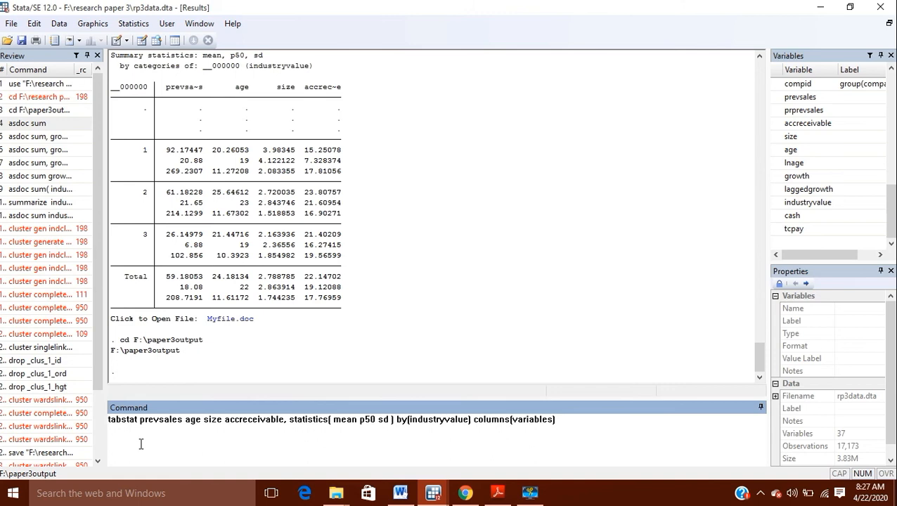
text(as)
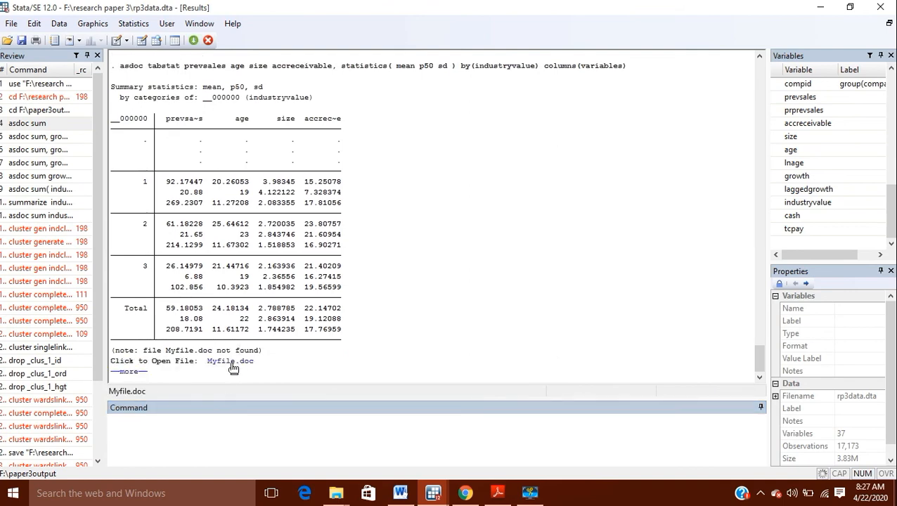
click(229, 360)
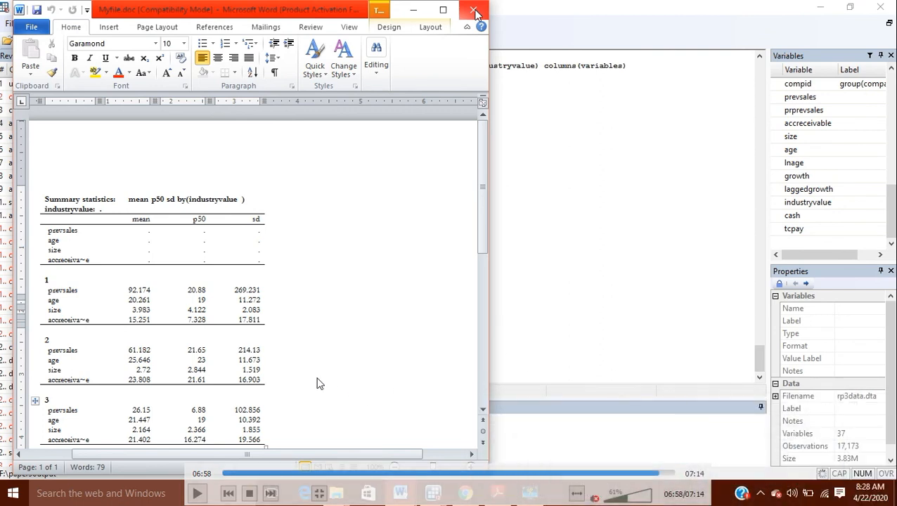
mouse_move(275, 398)
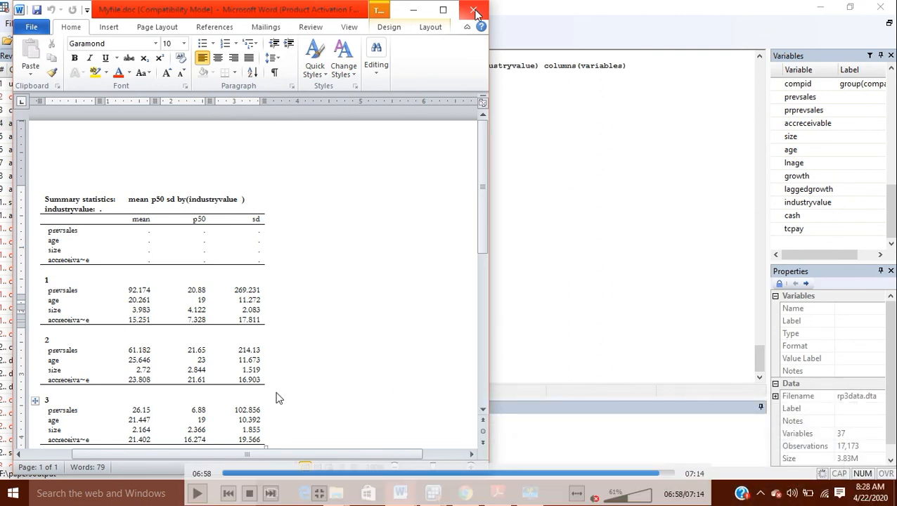